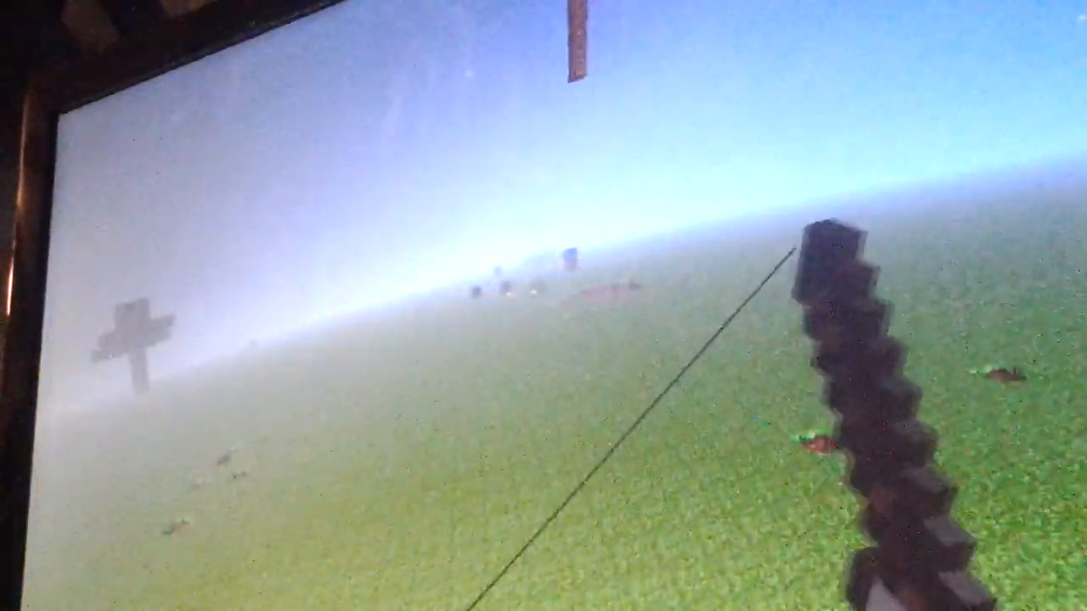
{"action": "mouse_move", "coordinate": [543, 305]}
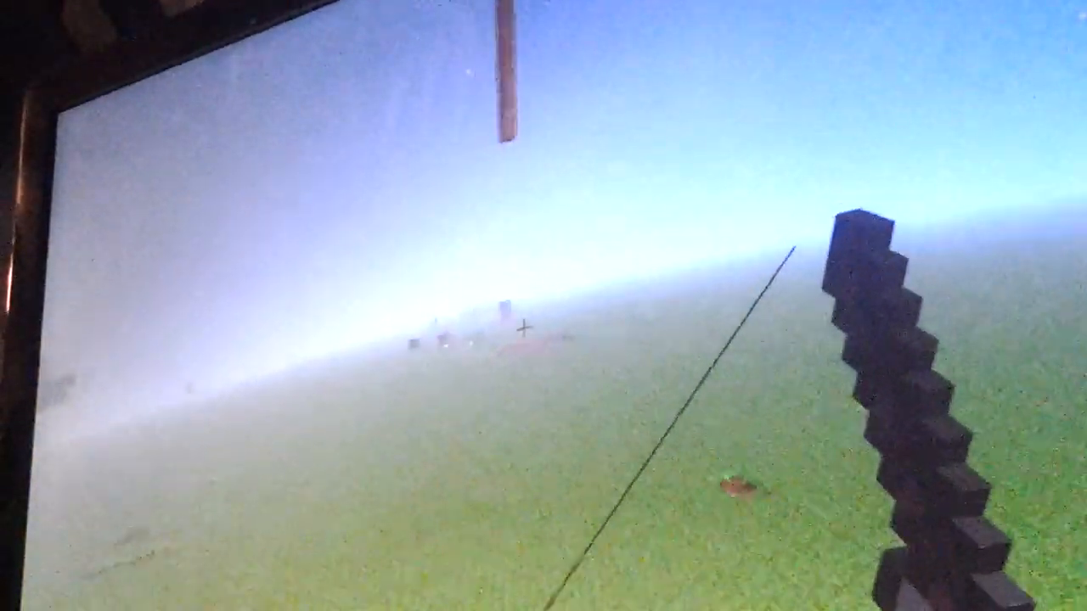